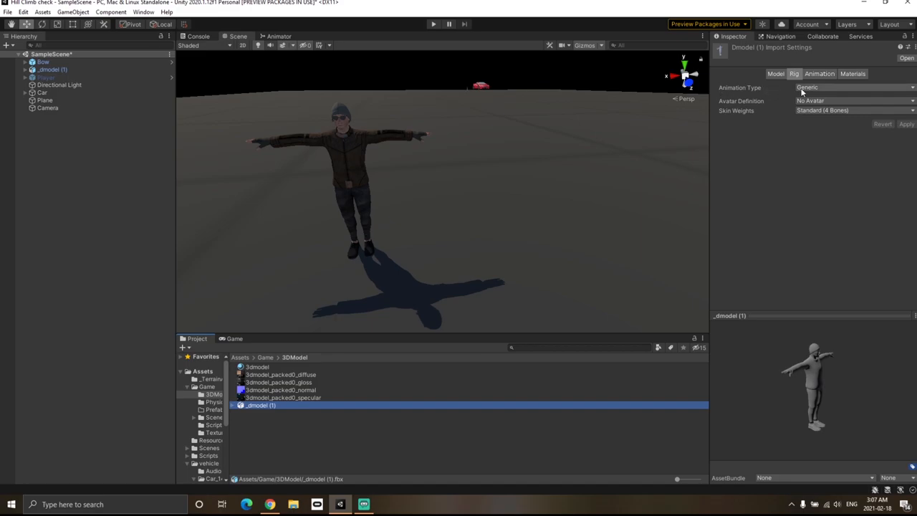
- Set the _dmodel (1) rig Animation Type to Humanoid
{"action": "left_click", "coordinate": [852, 88]}
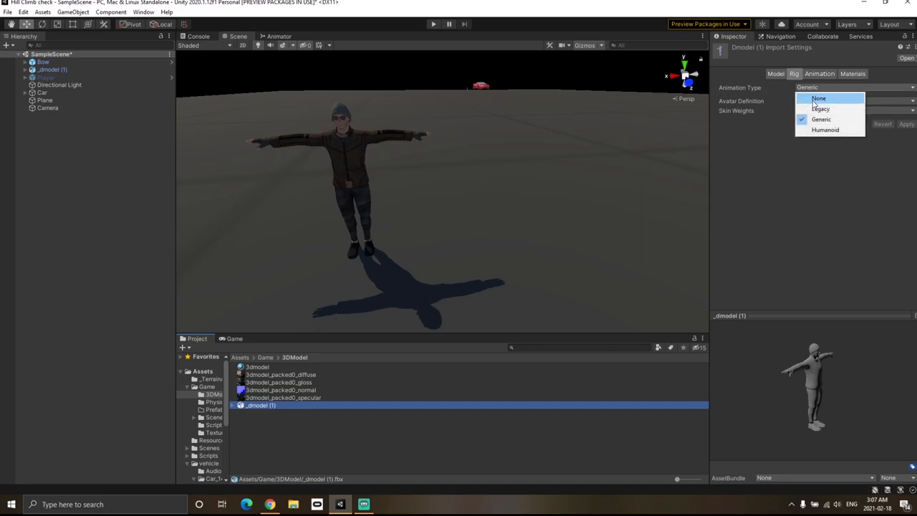
{"action": "left_click", "coordinate": [824, 130]}
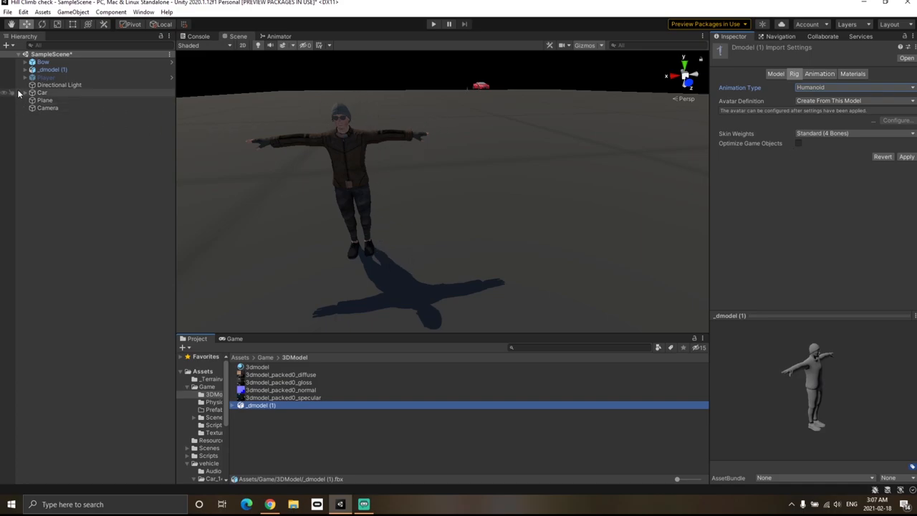
- Expand _dmodel (1) down to mixamorig:Hips and apply the Humanoid import settings
{"action": "left_click", "coordinate": [24, 70]}
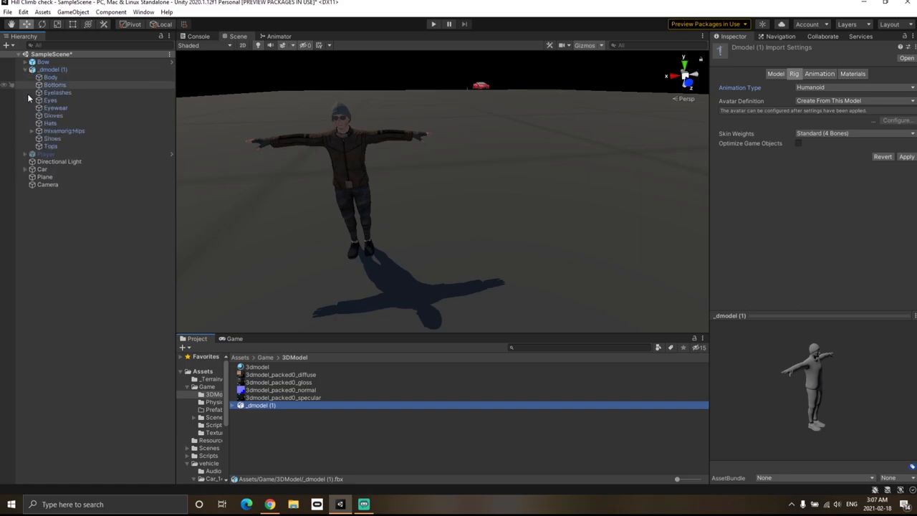
{"action": "left_click", "coordinate": [40, 131]}
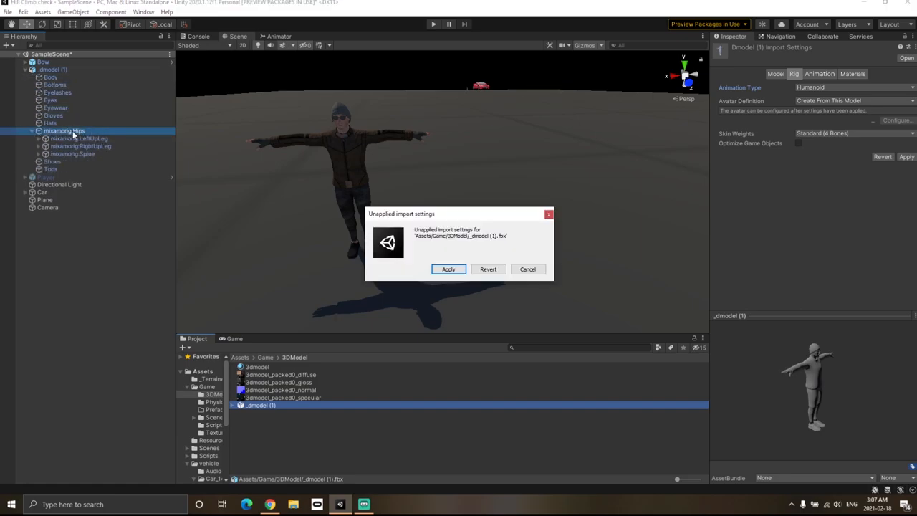
{"action": "left_click", "coordinate": [448, 269]}
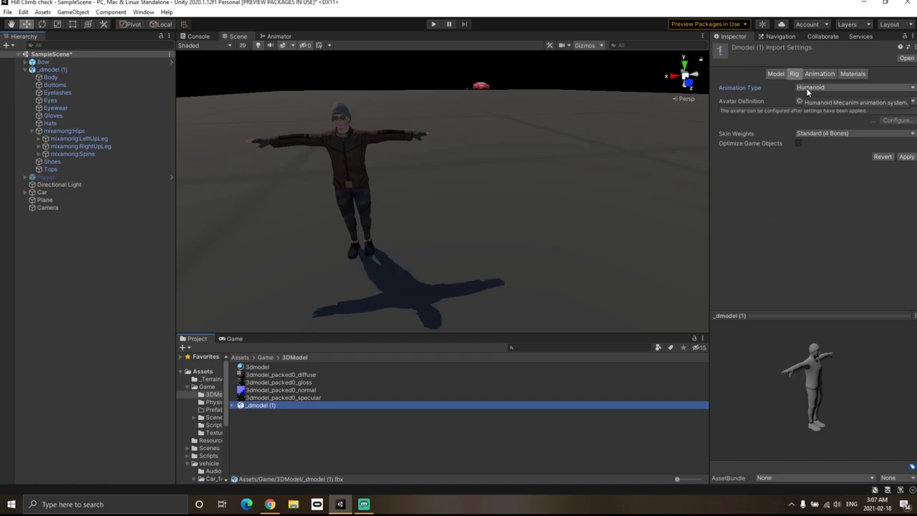
{"action": "left_click", "coordinate": [852, 100]}
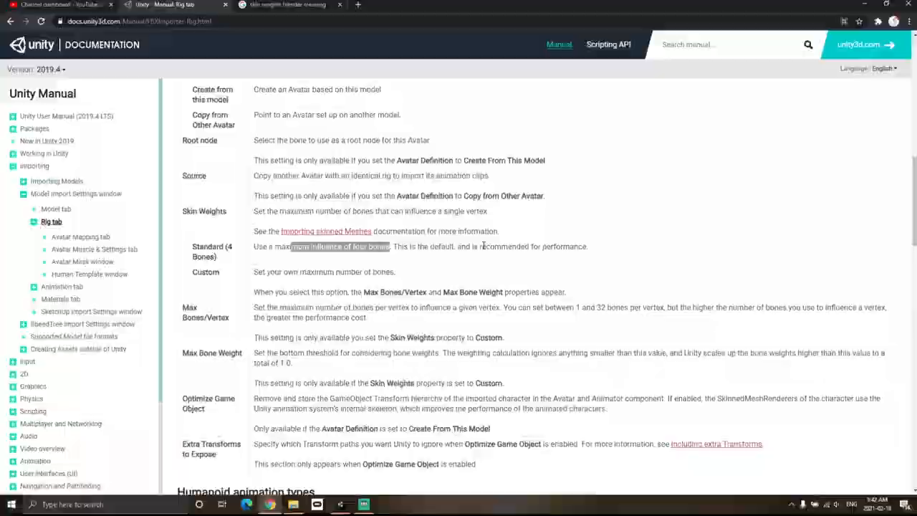
{"action": "left_click", "coordinate": [340, 503]}
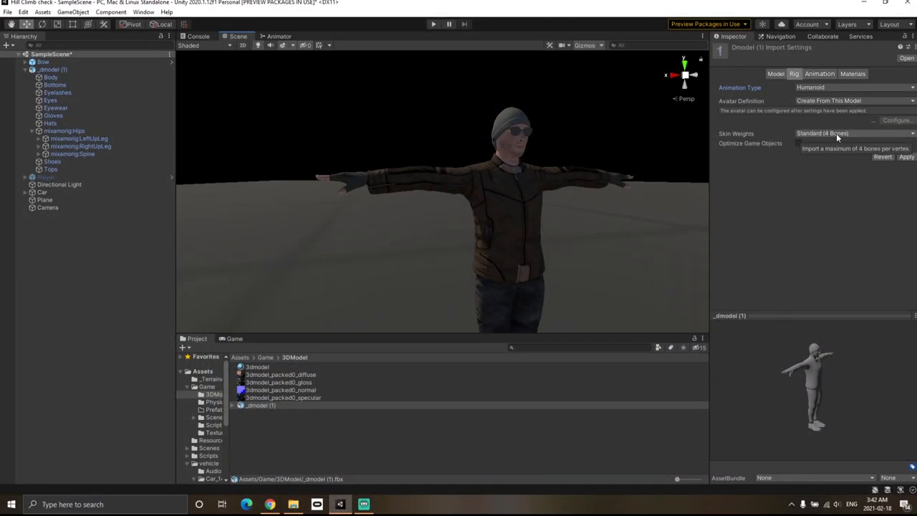
{"action": "left_click", "coordinate": [852, 134]}
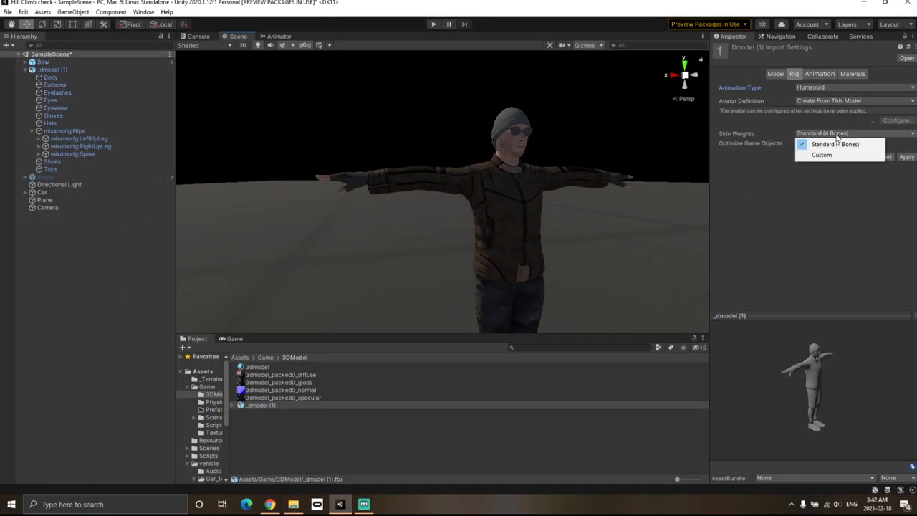
{"action": "left_click", "coordinate": [821, 155]}
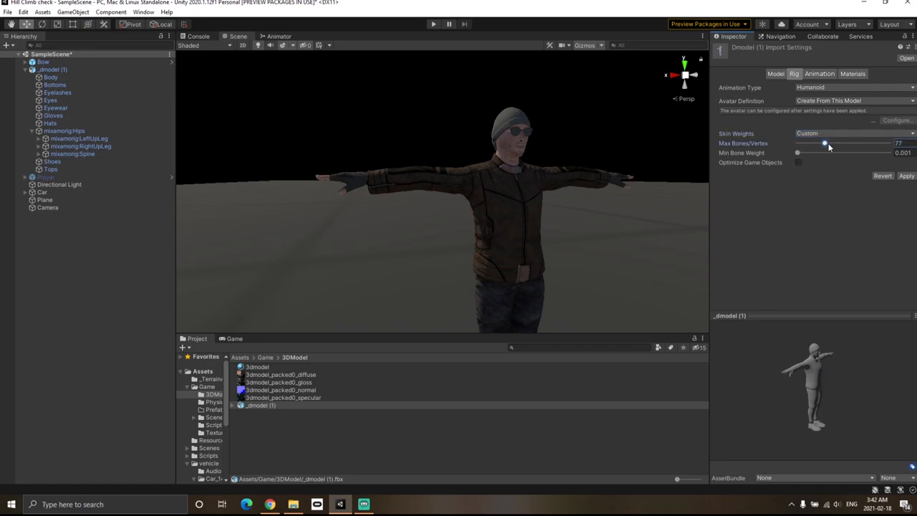
{"action": "left_click_drag", "start_coordinate": [825, 144], "coordinate": [827, 144]}
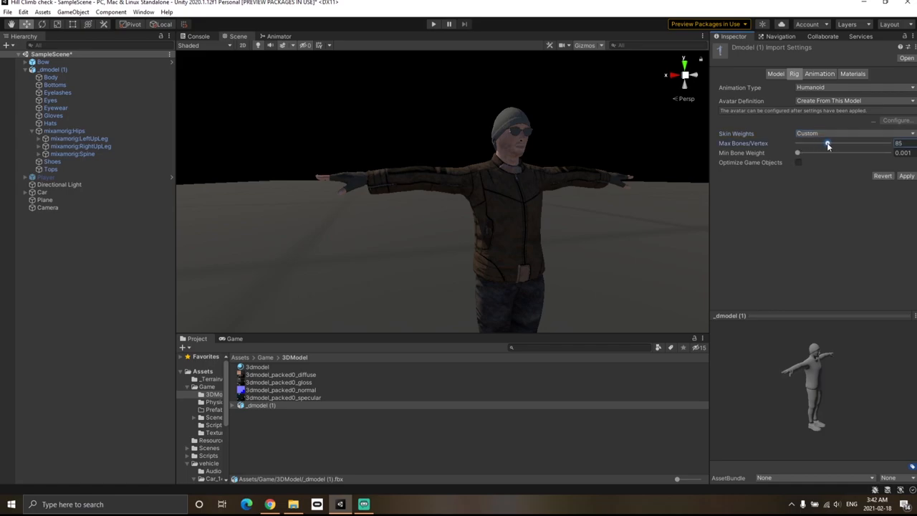
{"action": "left_click", "coordinate": [852, 133]}
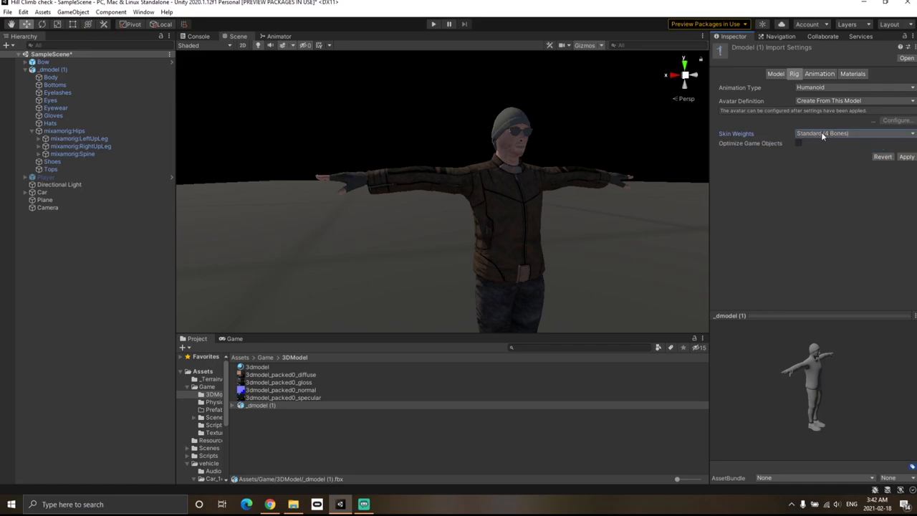